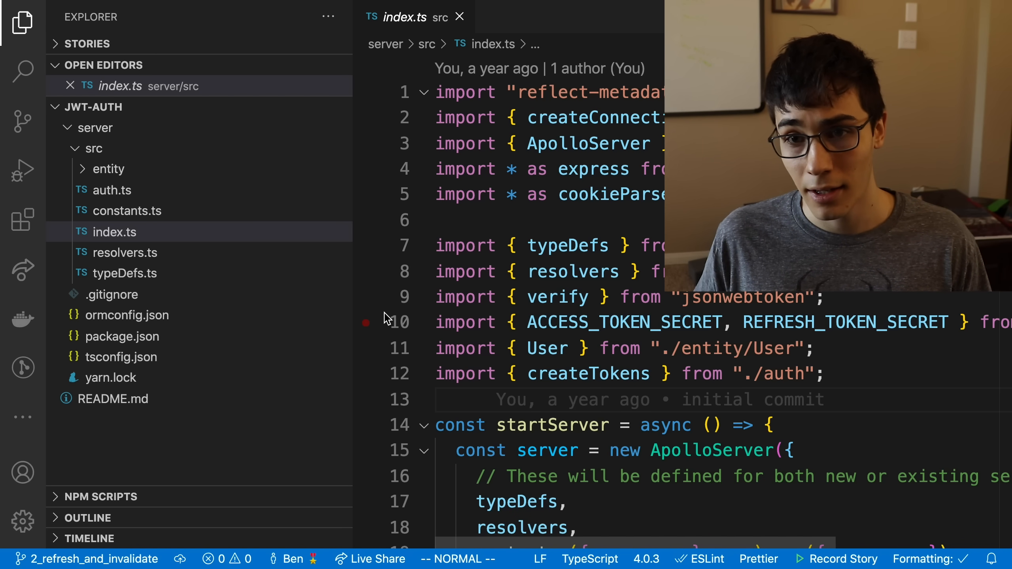
Expand the Stories section, check the Stories extension listing, then return to Explorer
click(84, 44)
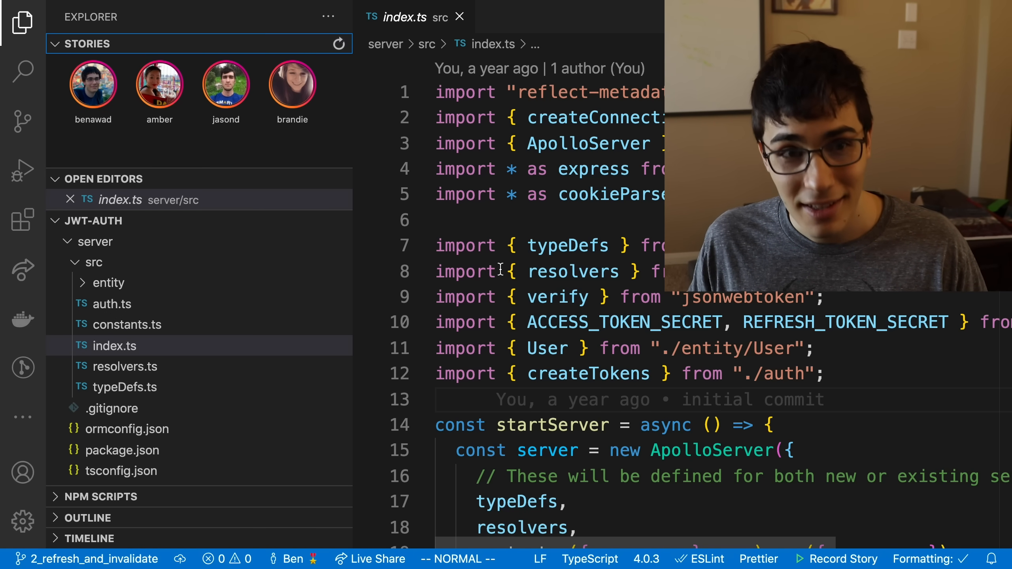
mouse_move(265, 138)
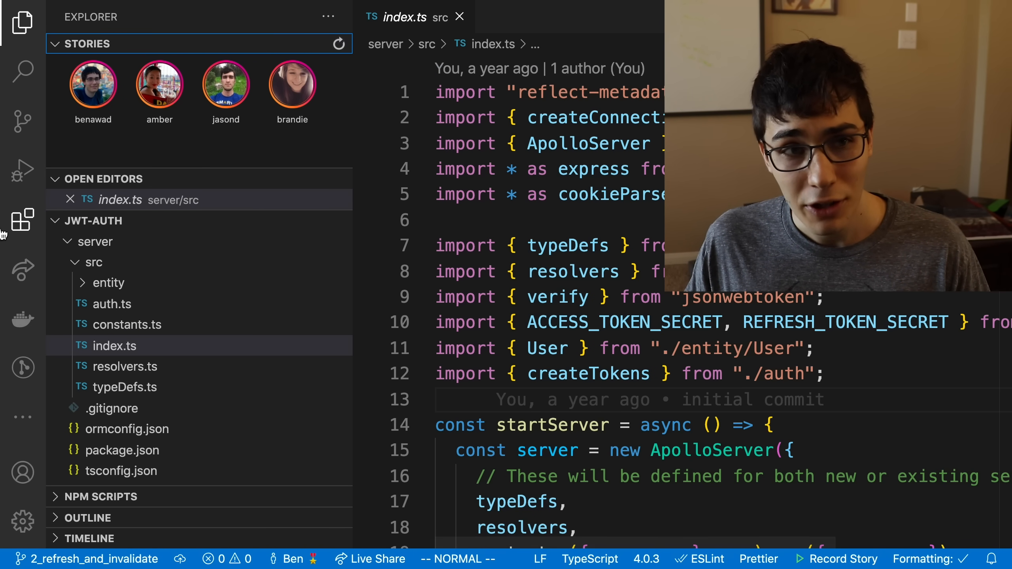
click(23, 219)
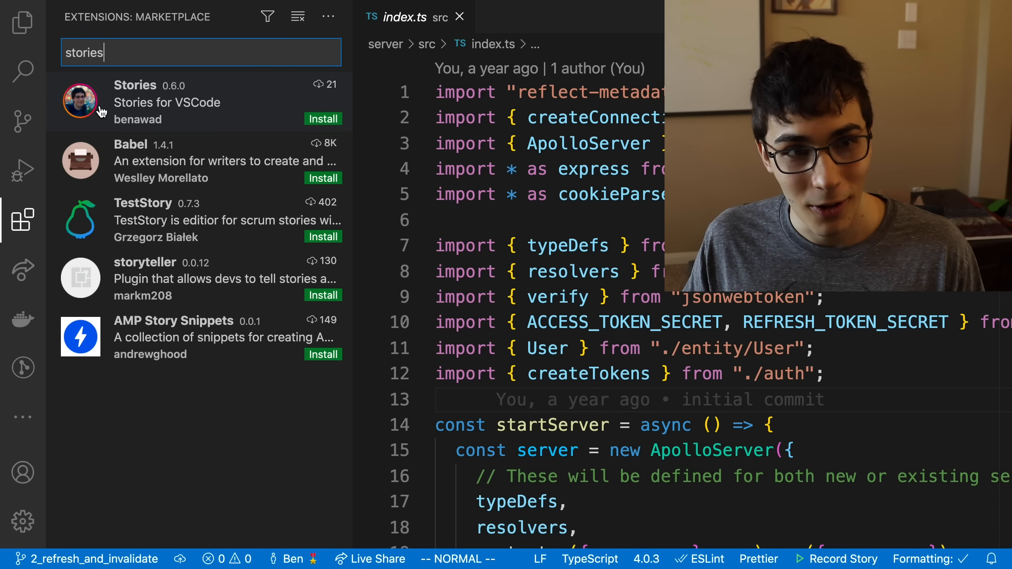
click(21, 22)
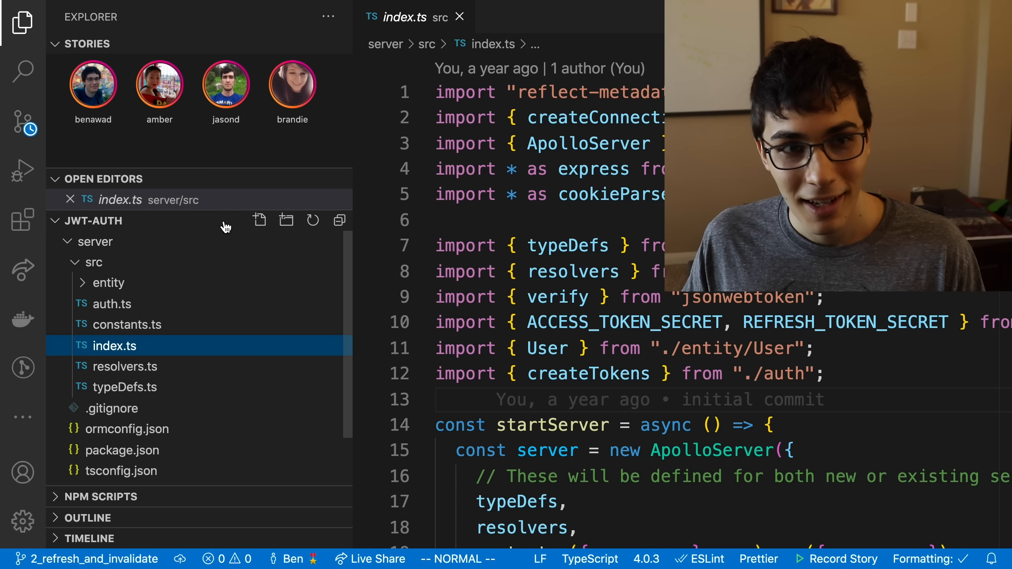
Play benawad's coding story from the first Stories avatar
click(93, 85)
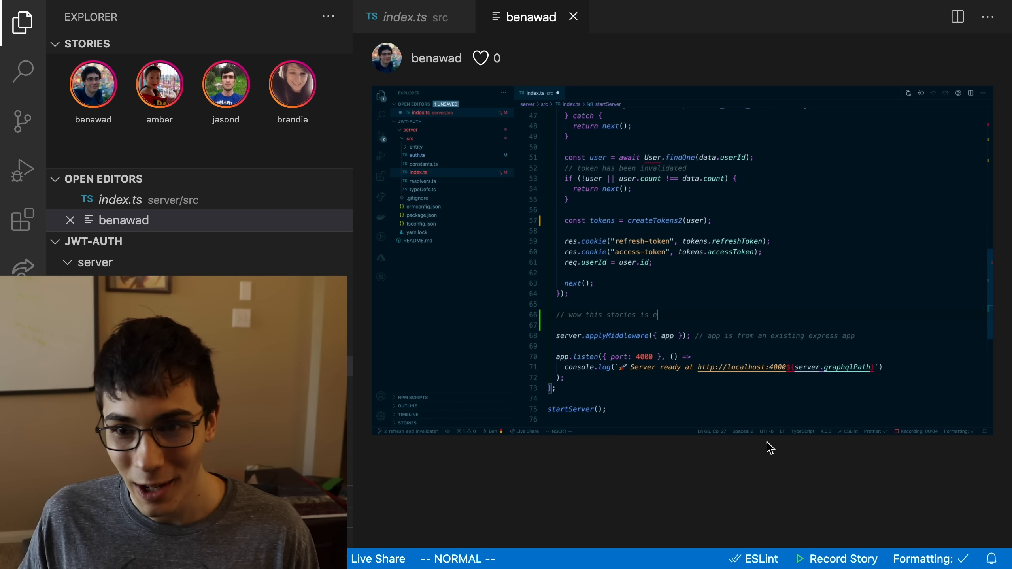
text(xtension)
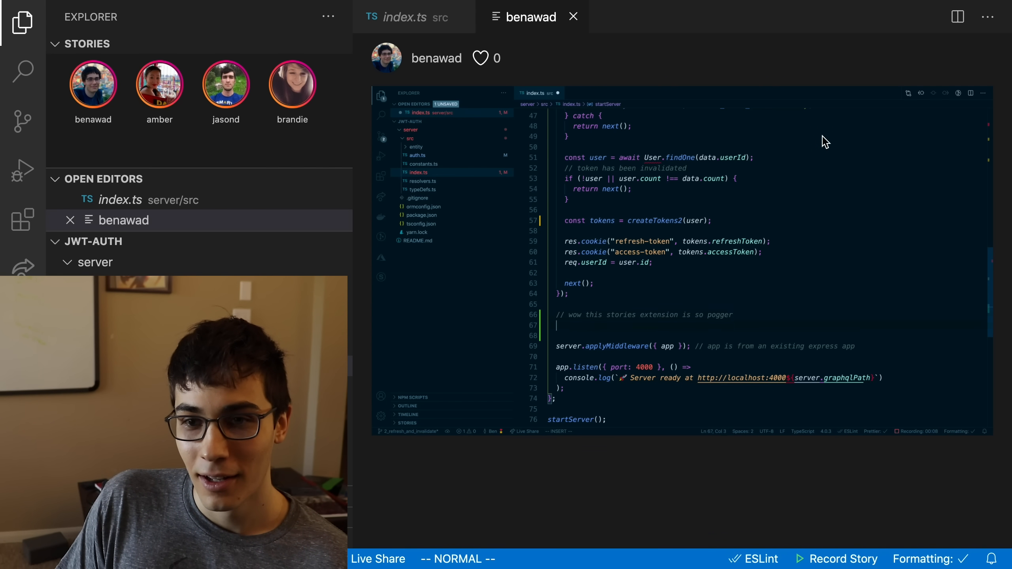
text(// I'm go)
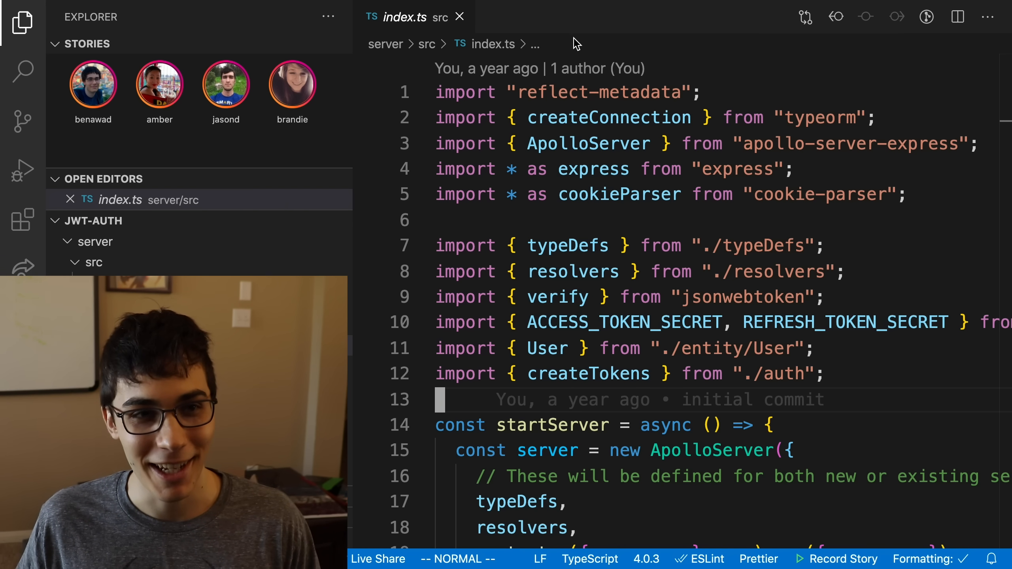
Replay benawad's story and like it with the heart icon
click(93, 85)
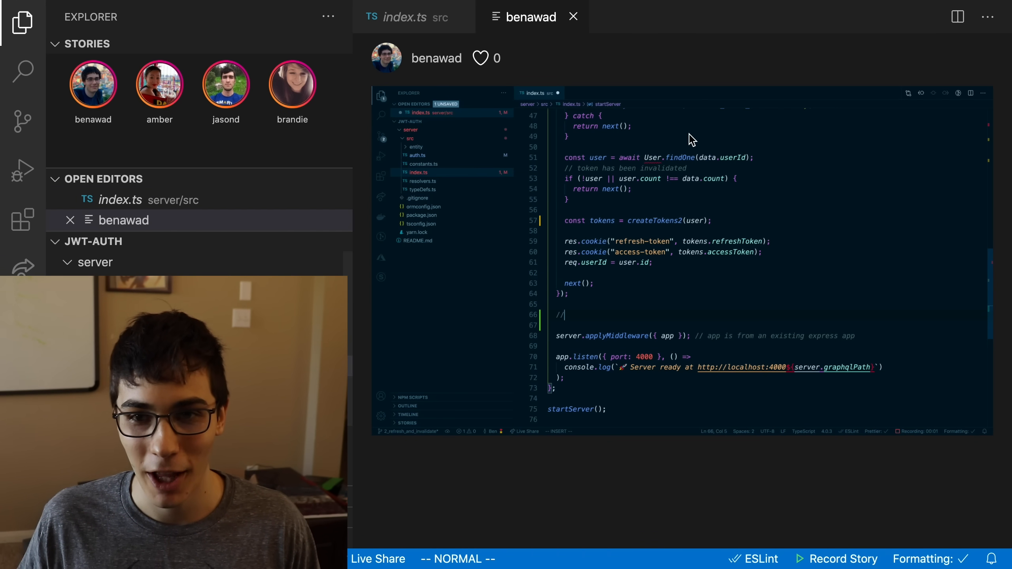
text(wow this stories e)
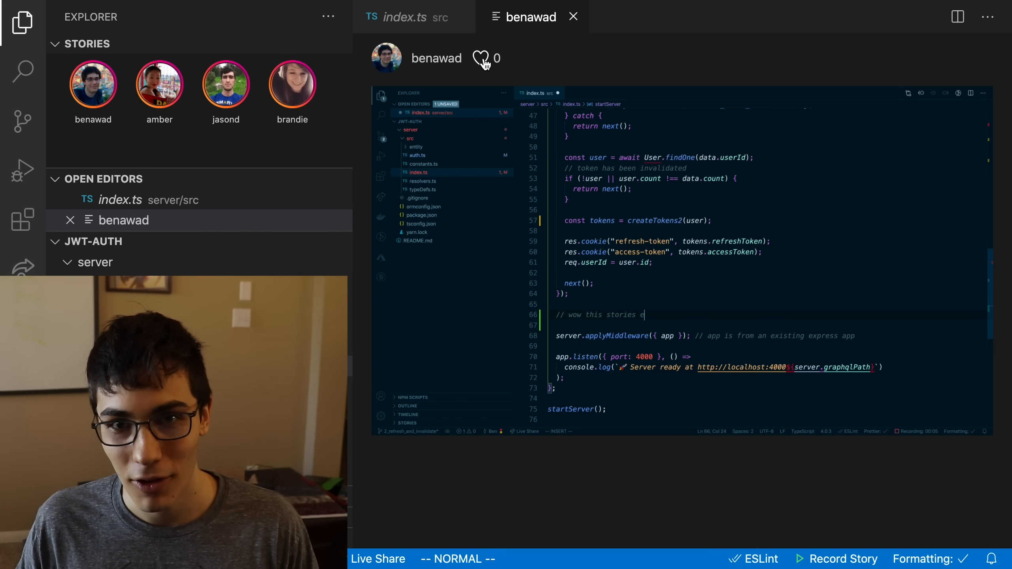
click(481, 59)
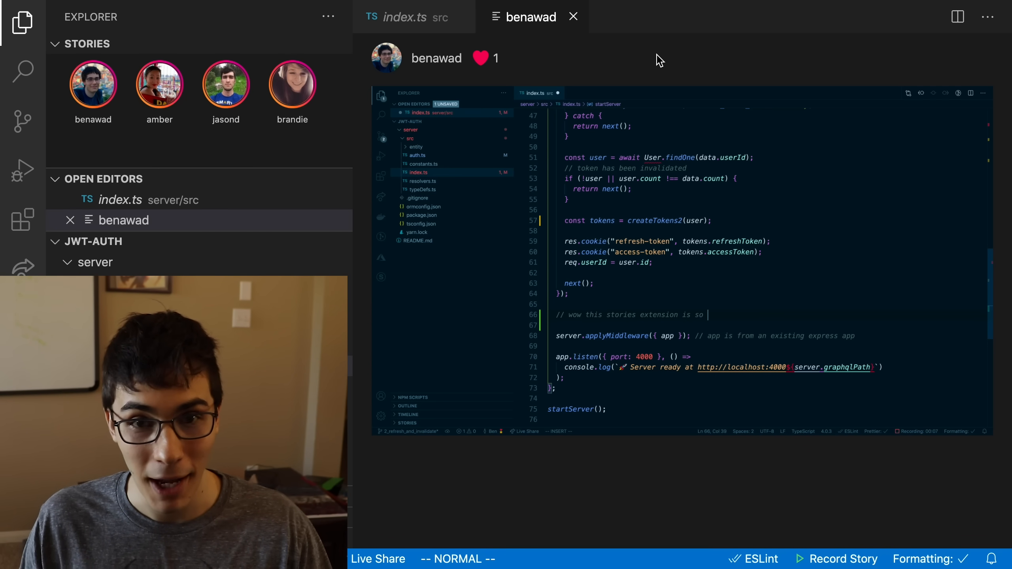
text(pogger)
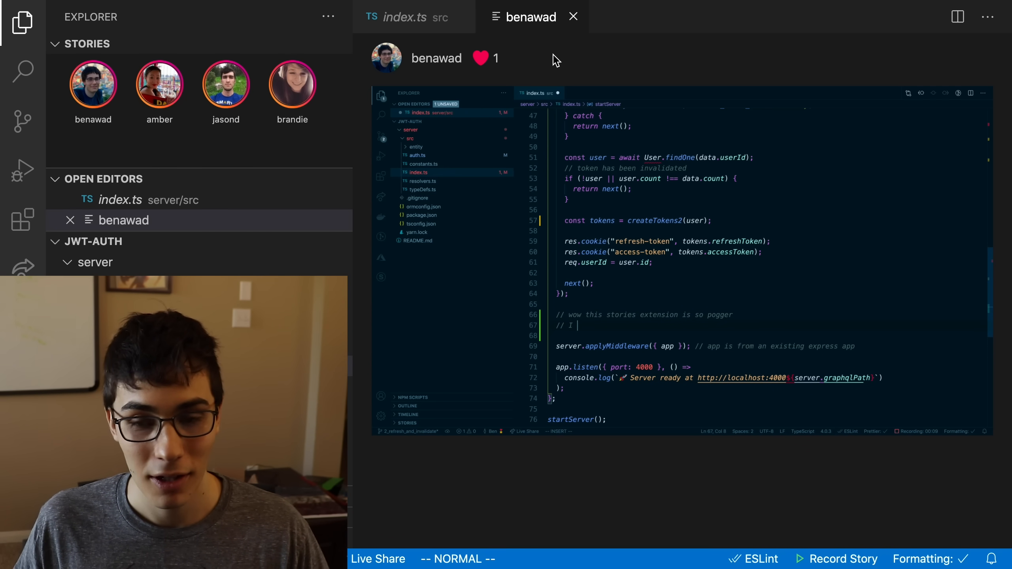
text('m going to stop what I'm doing and)
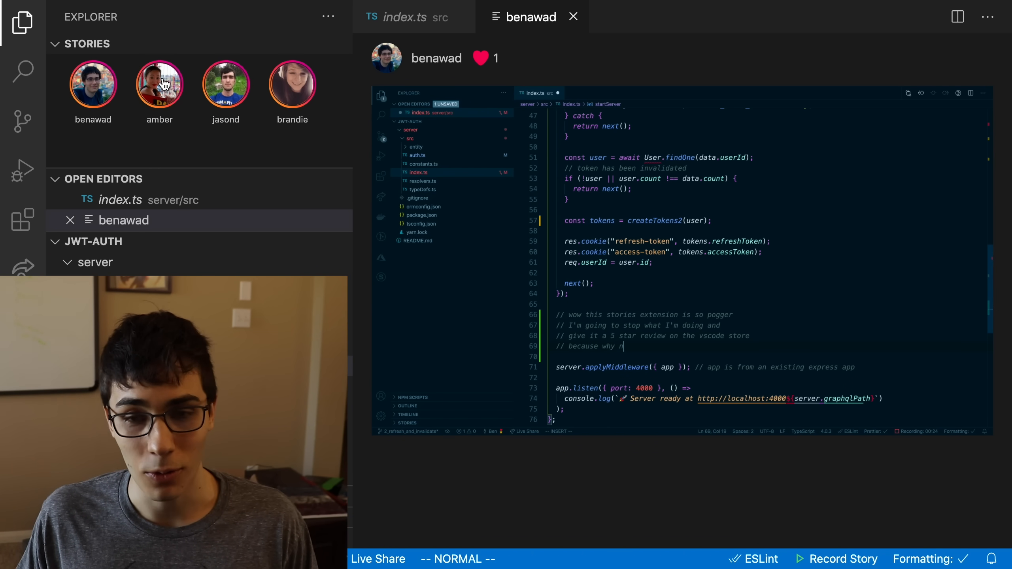
Watch amber's story from the second avatar, then close its tab
click(160, 84)
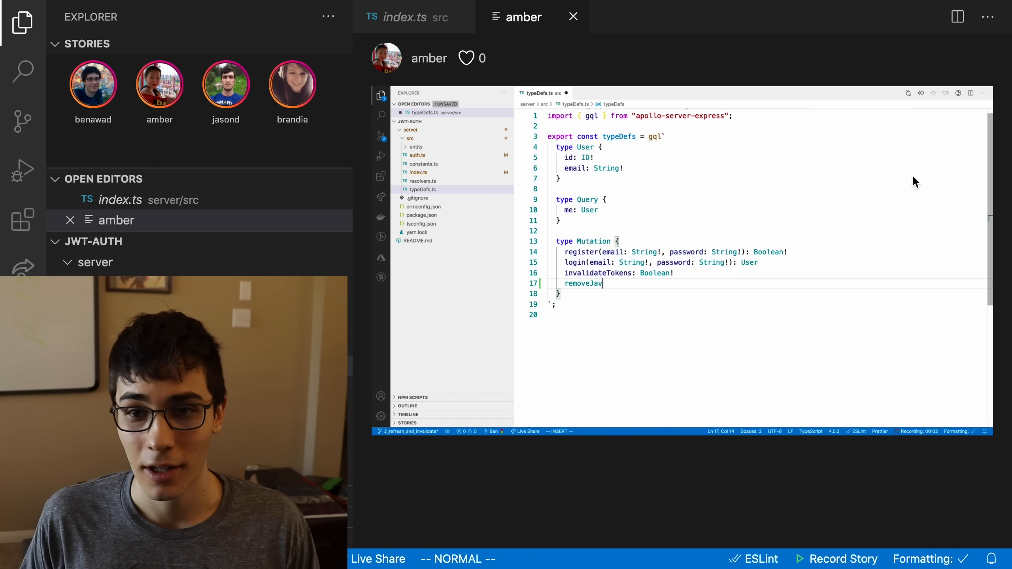
text(scriptf)
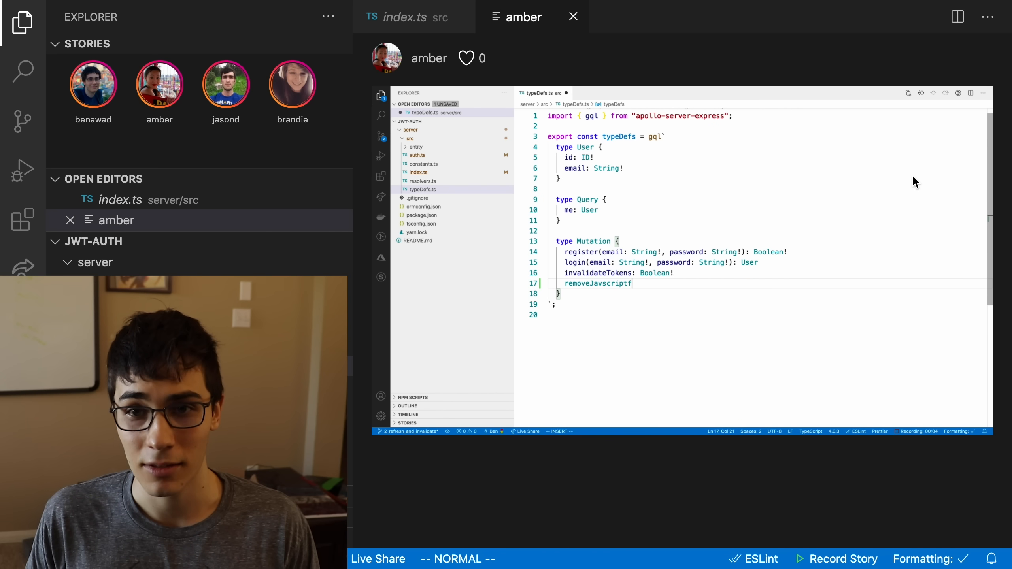
text(famwerks)
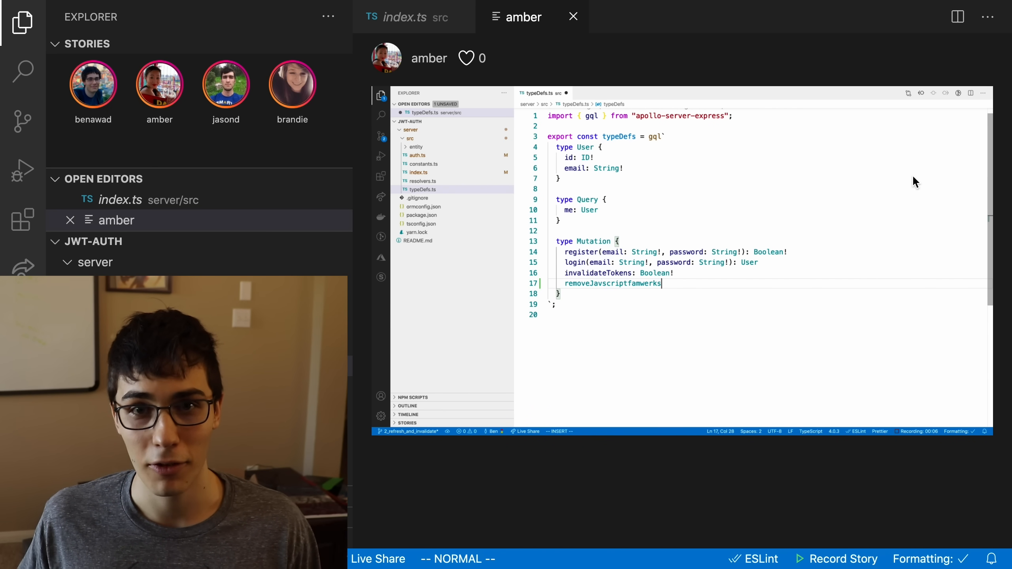
text(: Bool)
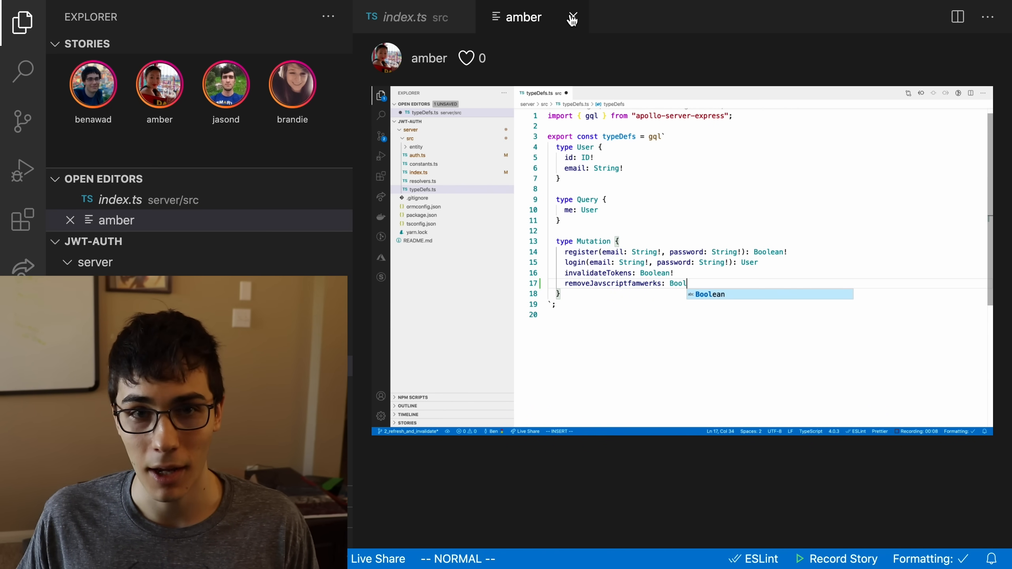
click(572, 17)
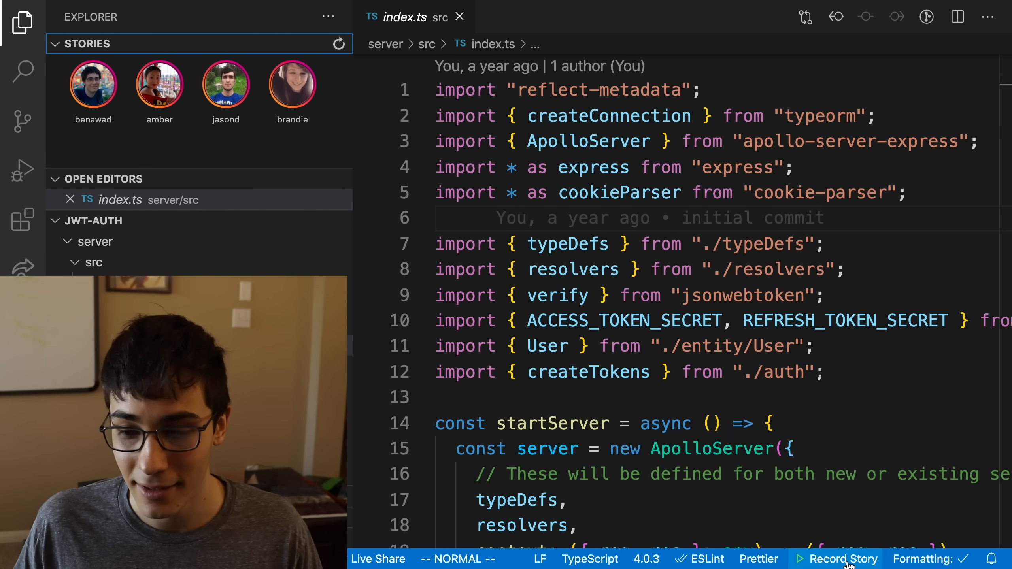
Record a story scrolling index.ts and selecting the app.use token-checking middleware block
click(838, 559)
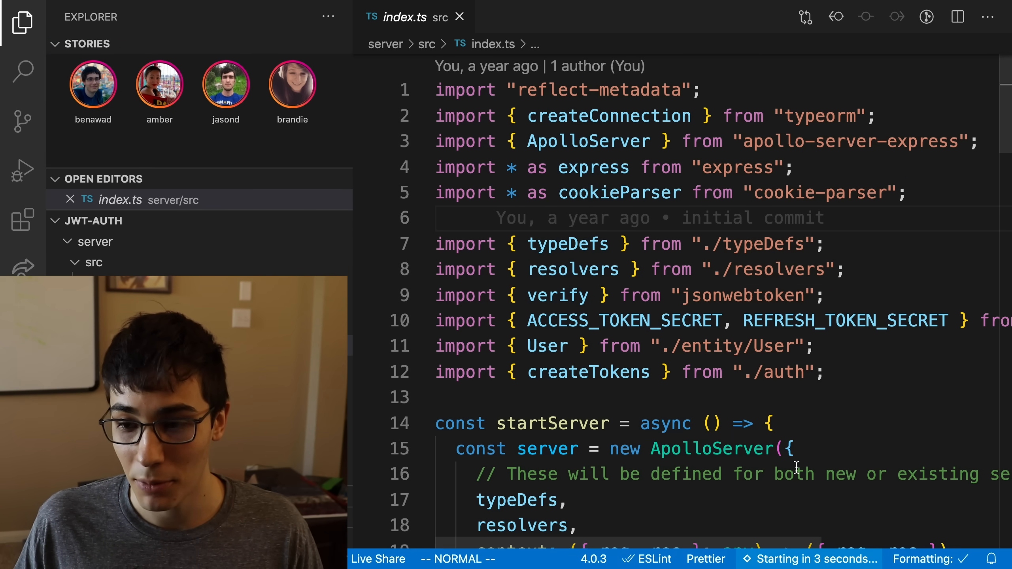
mouse_move(712, 448)
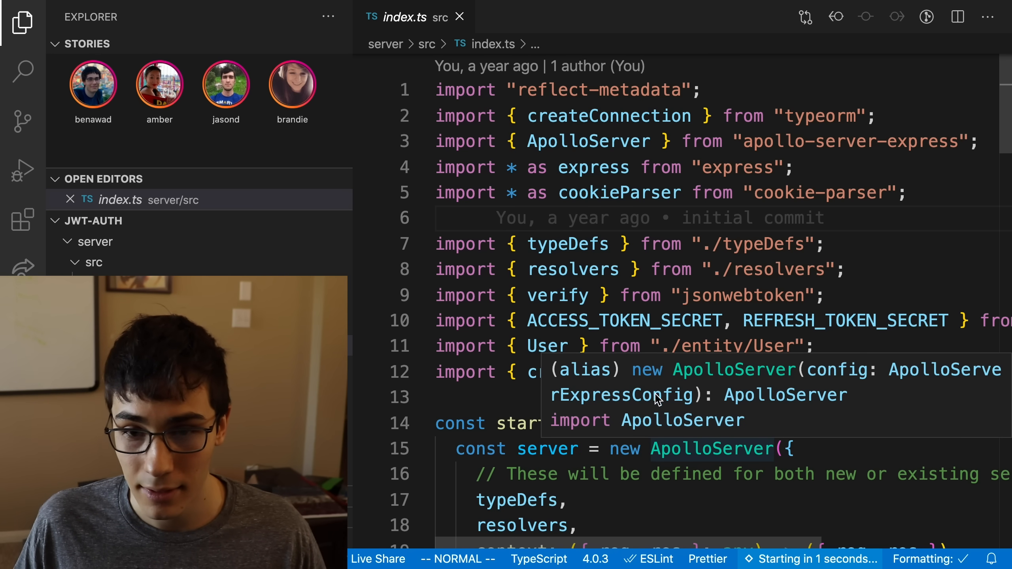
scroll(down, 3)
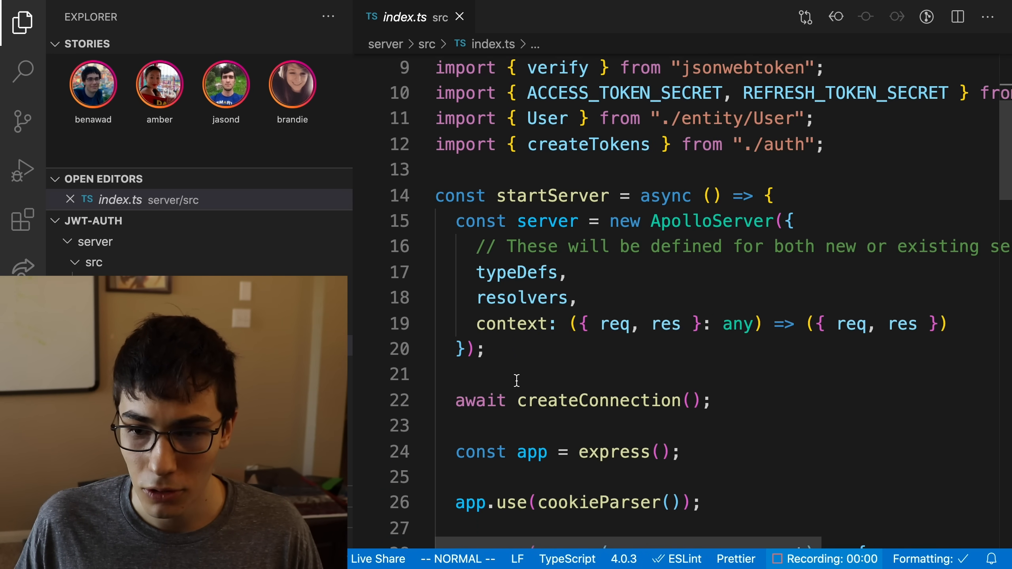
scroll(down, 3)
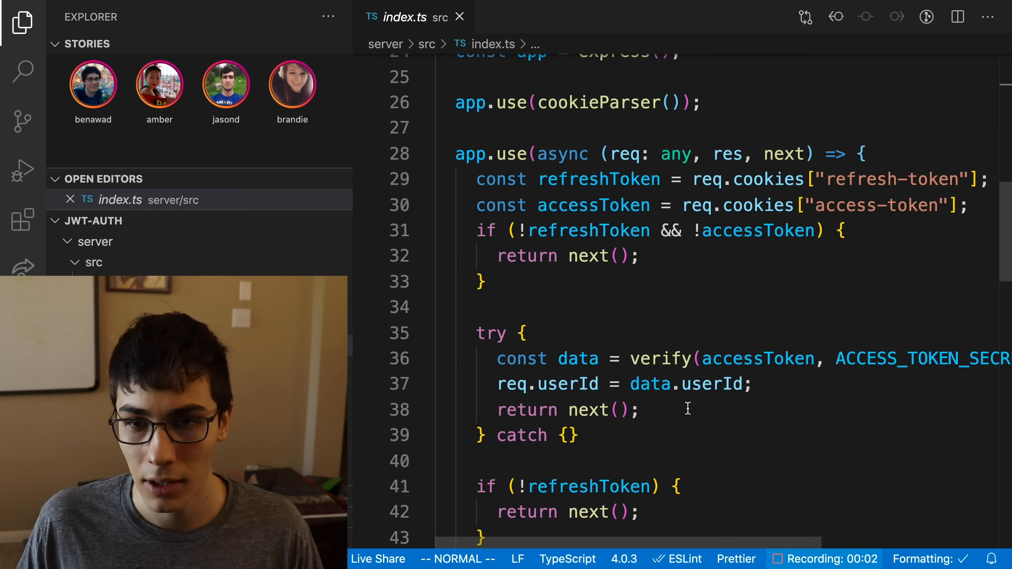
drag(455, 154, 577, 435)
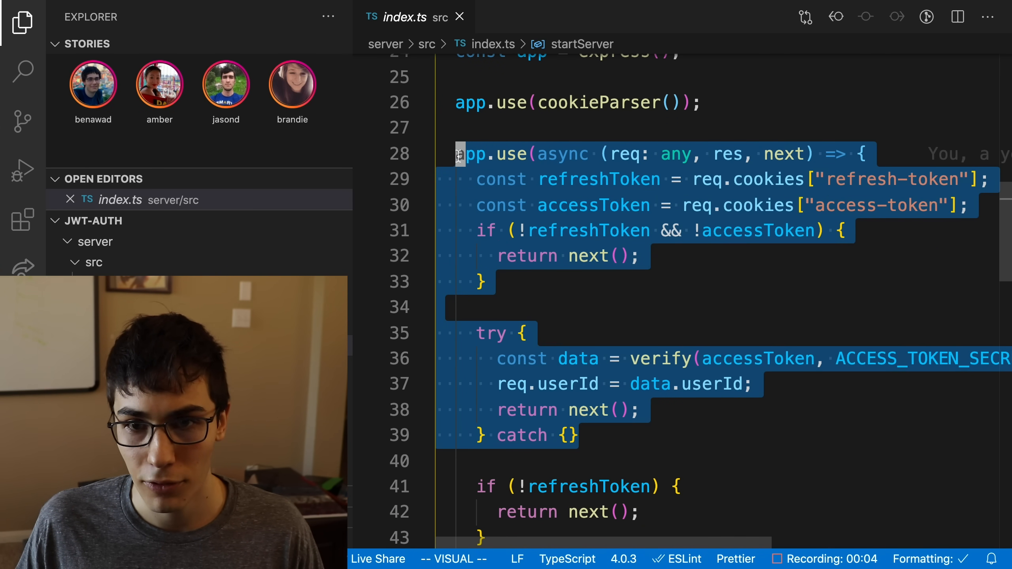
scroll(down, 3)
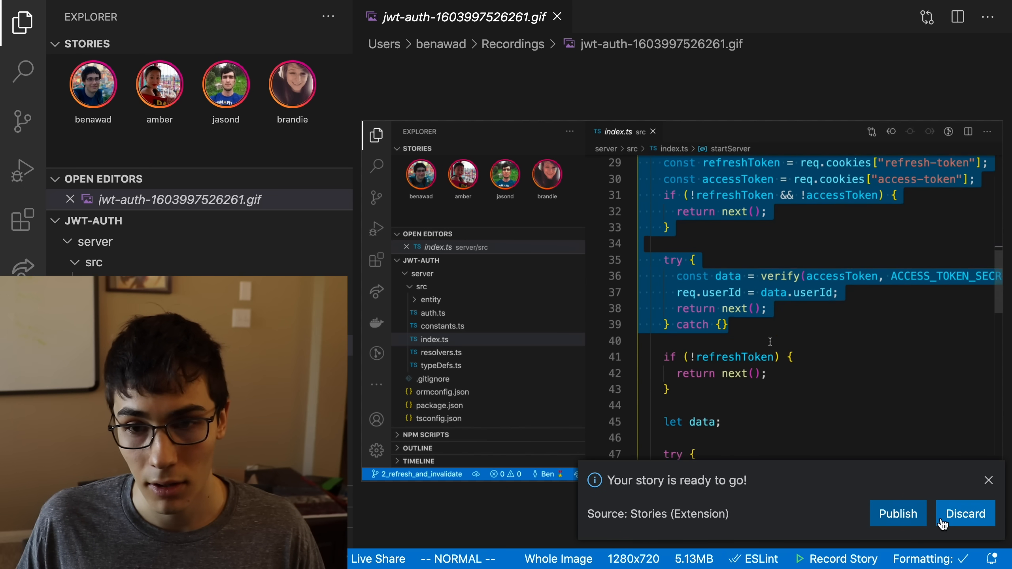
Review the GIF preview and publish it from the 'Your story is ready to go!' notification
scroll(down, 3)
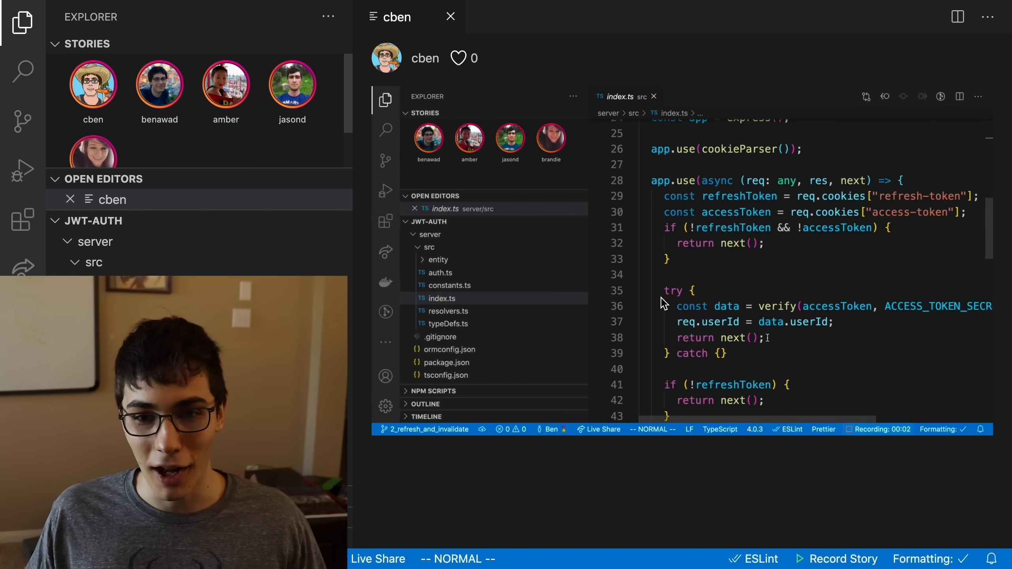
Play your newly published story from the first avatar and like it
drag(721, 212, 663, 353)
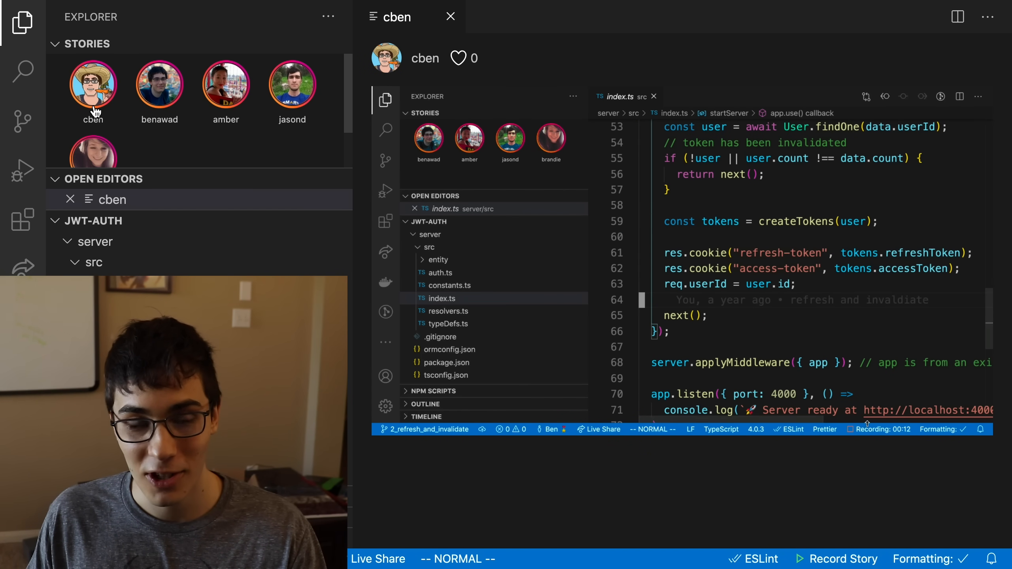
scroll(up, 3)
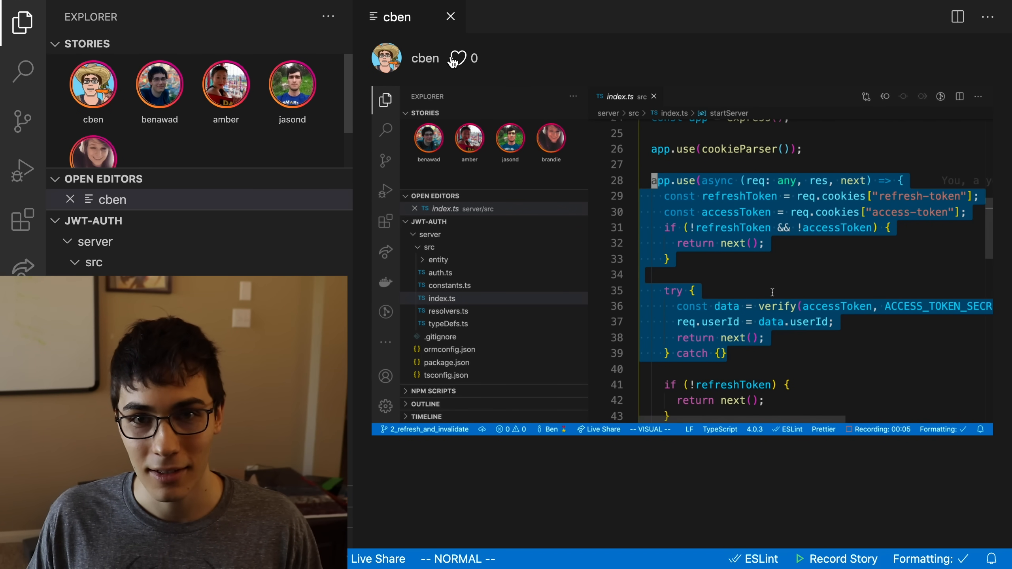
click(458, 59)
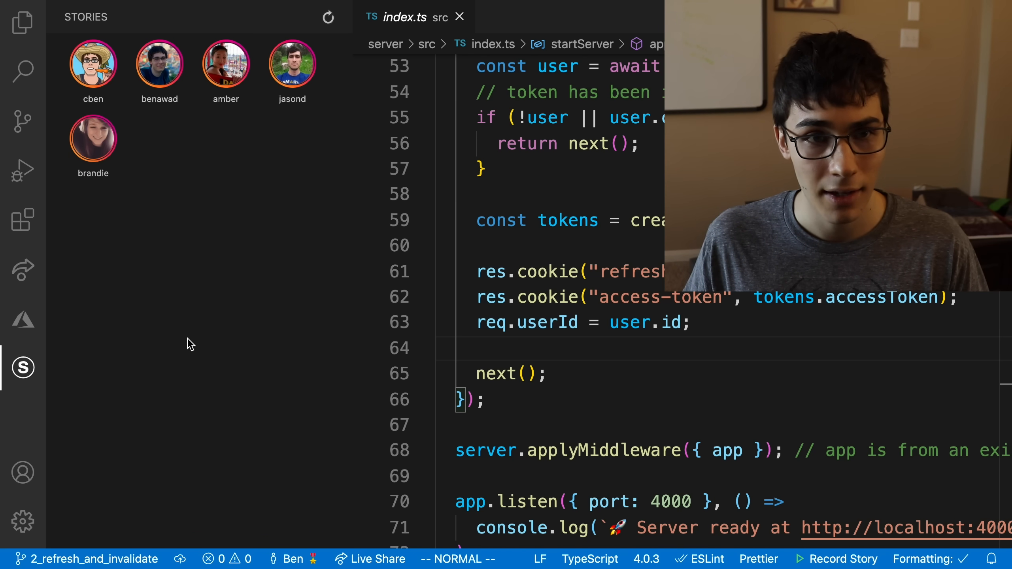
mouse_move(218, 433)
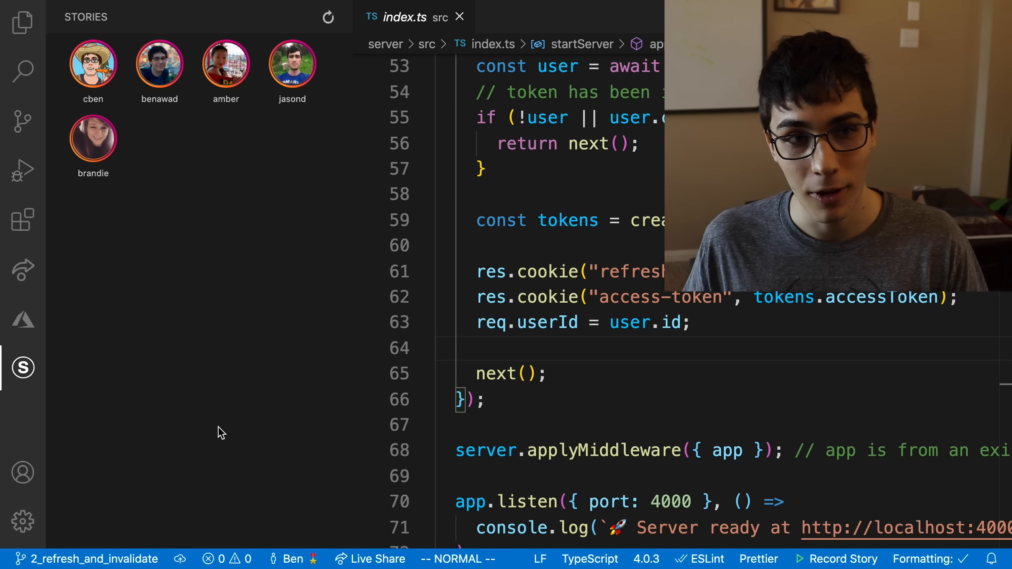
mouse_move(146, 447)
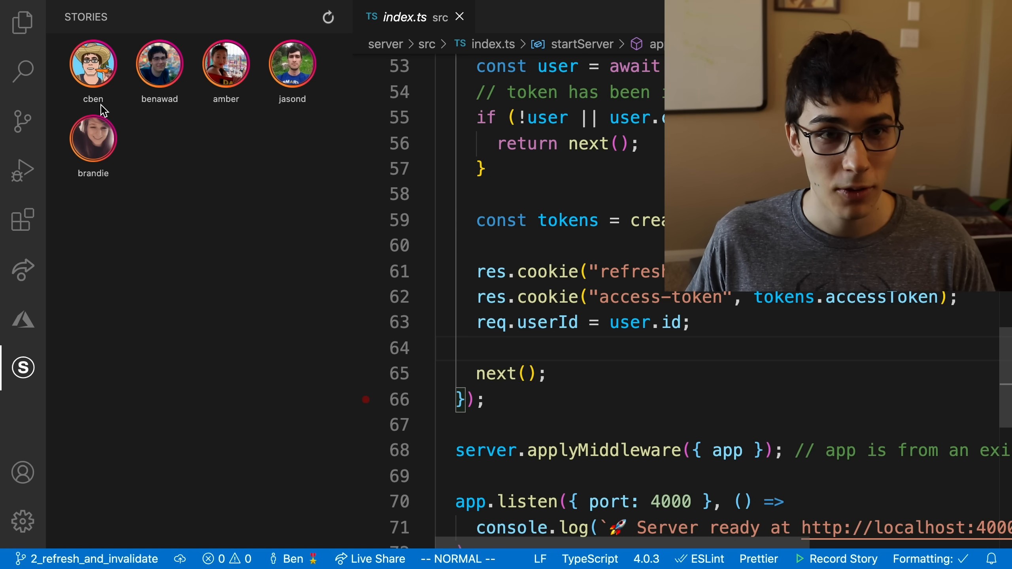
mouse_move(82, 234)
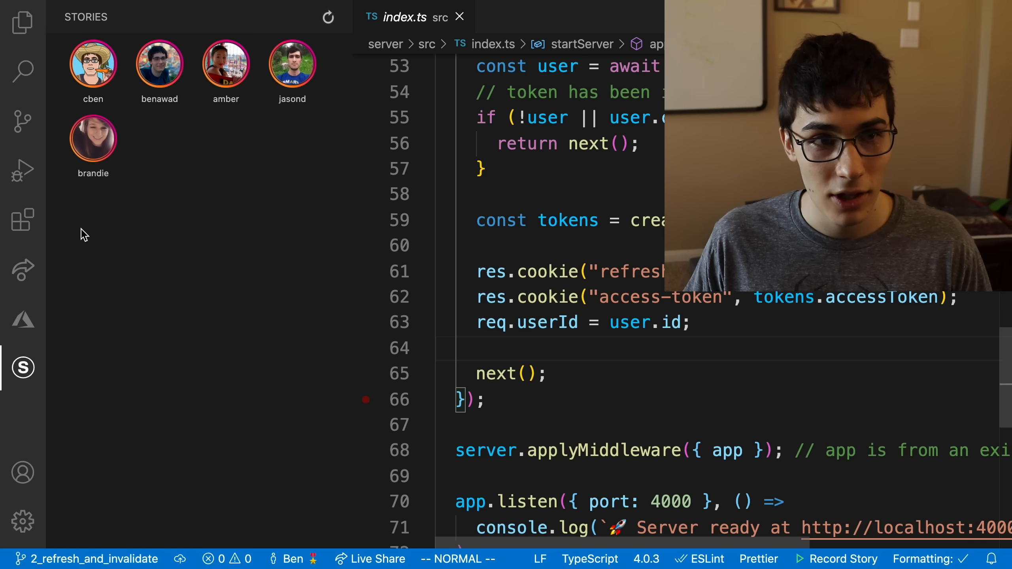
Switch back to the Explorer with Stories avatars above the file tree
click(22, 22)
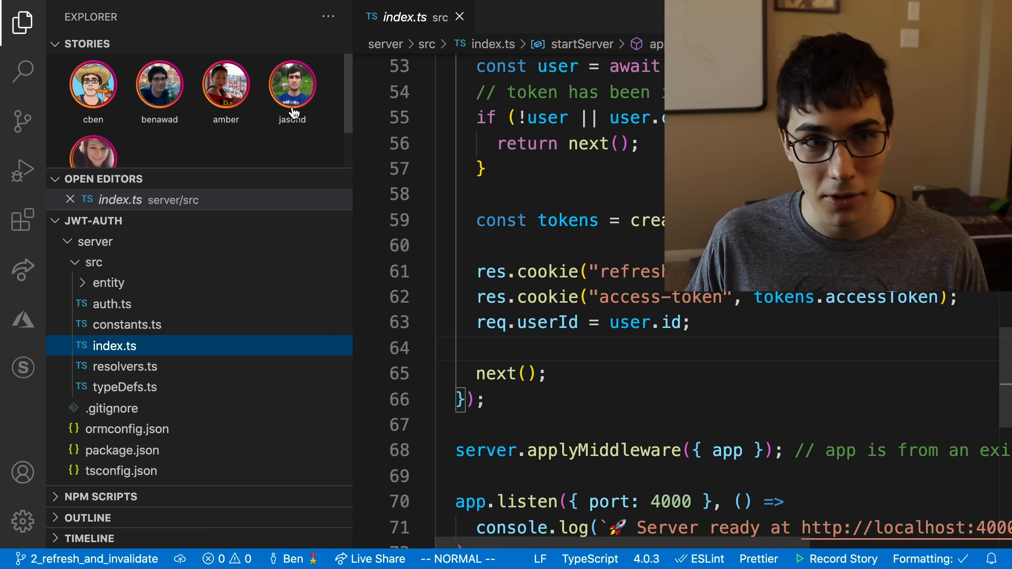
Open the first user's story in a new tab and scroll its player
click(93, 84)
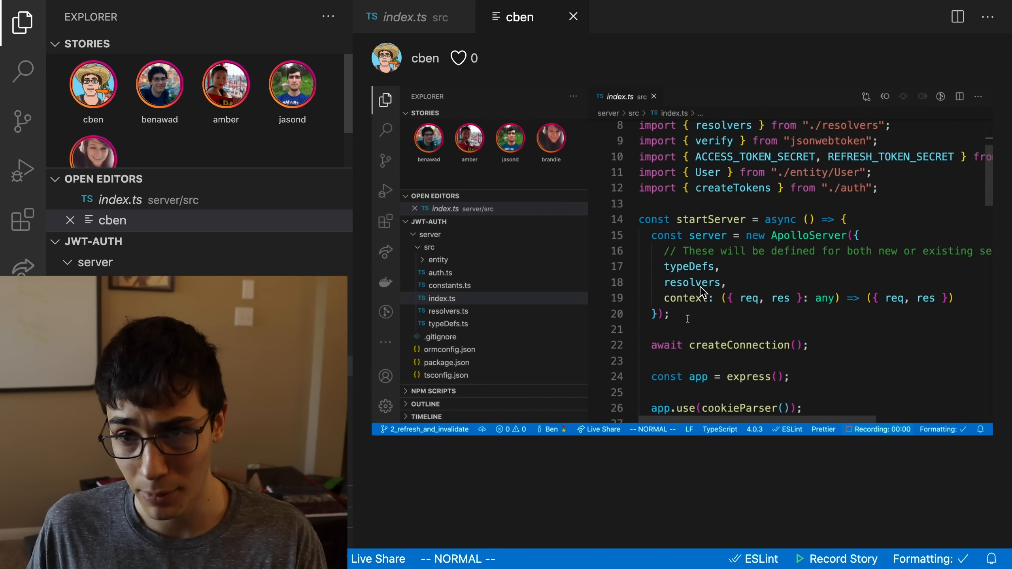
scroll(down, 3)
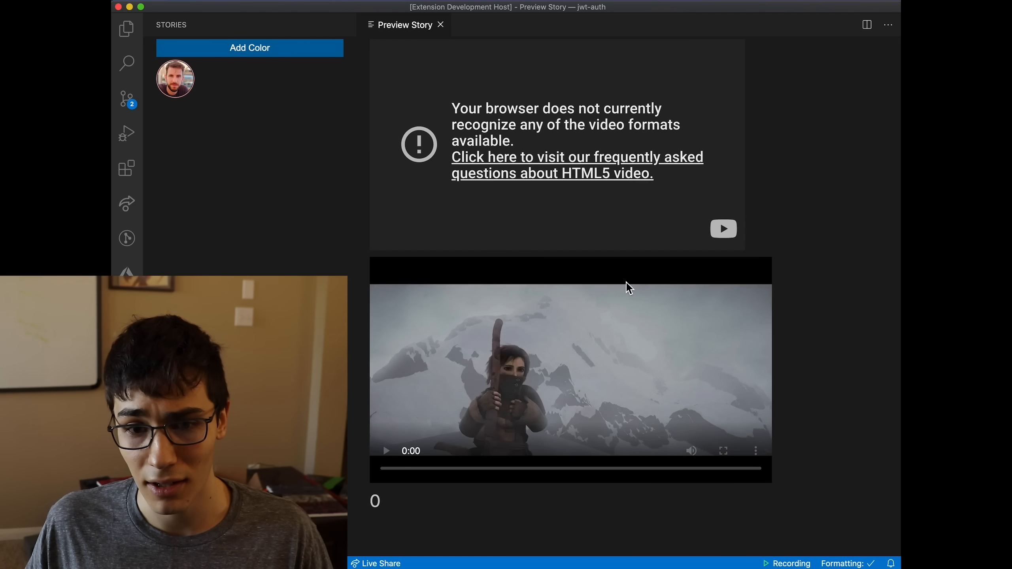
mouse_move(394, 474)
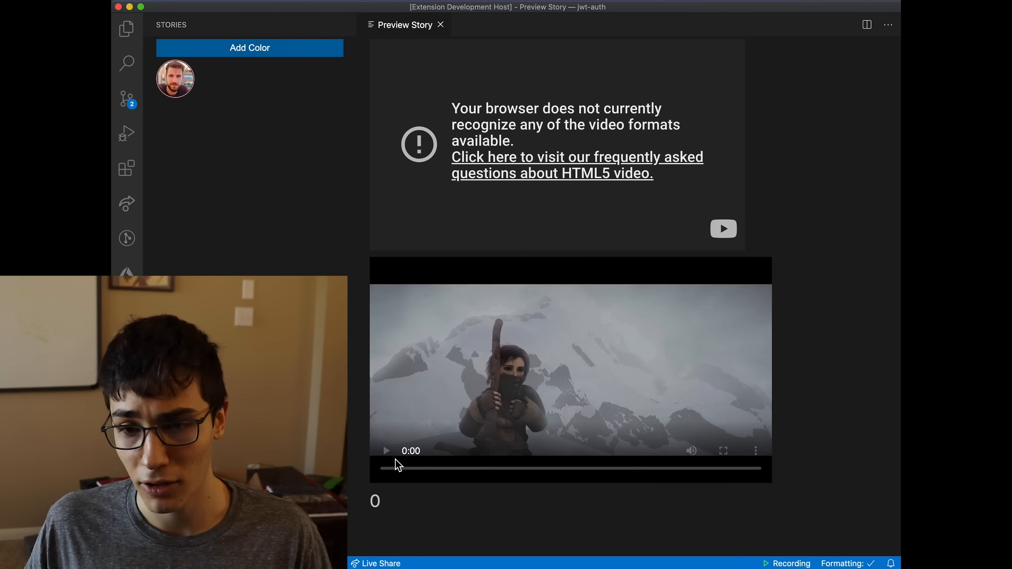
mouse_move(586, 218)
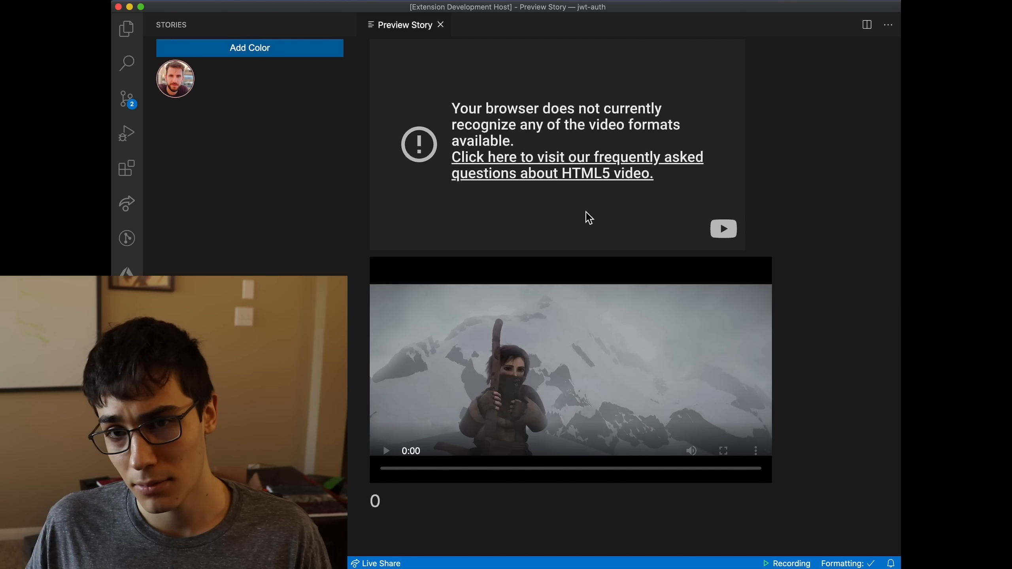
mouse_move(487, 222)
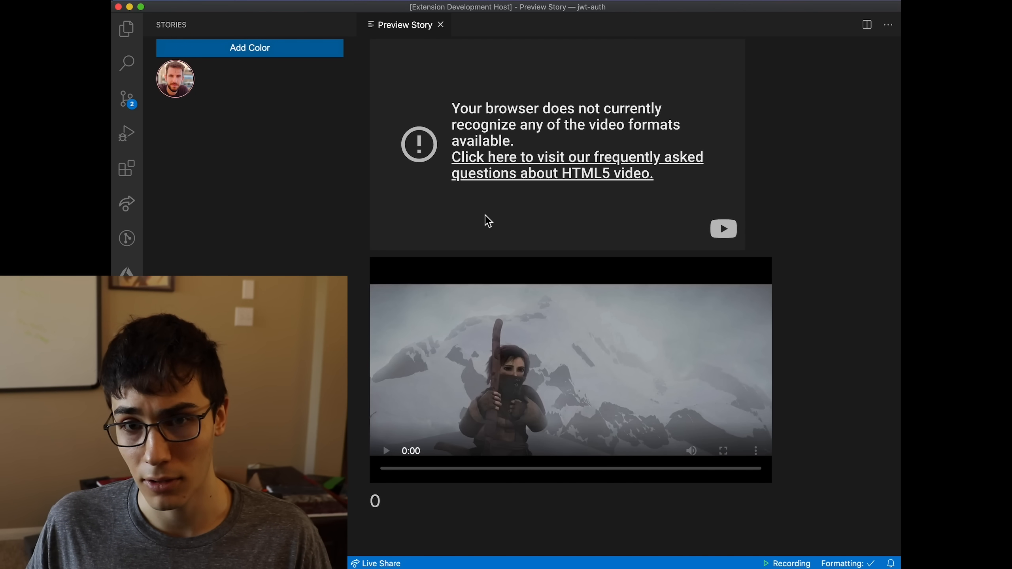
mouse_move(651, 174)
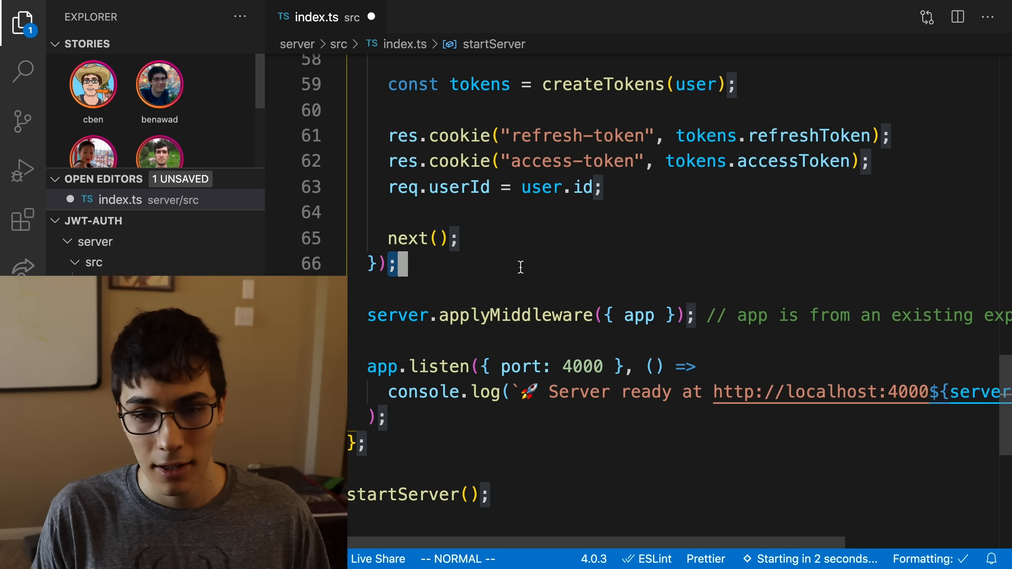
Type comment lines for MS Stack, TypeScript, NPM, GitHub and Azure in index.ts
text(// MS Stack)
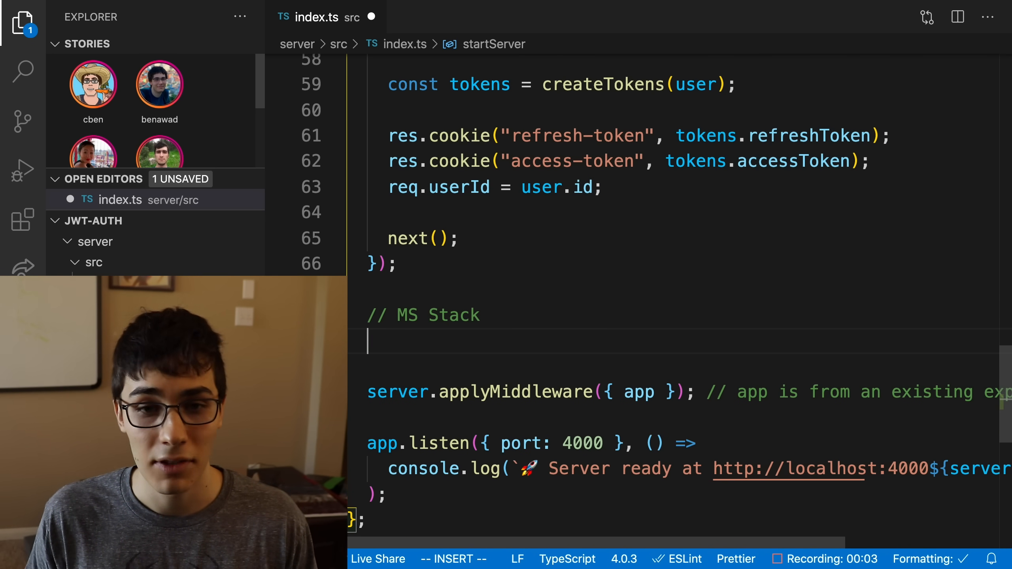
text(//)
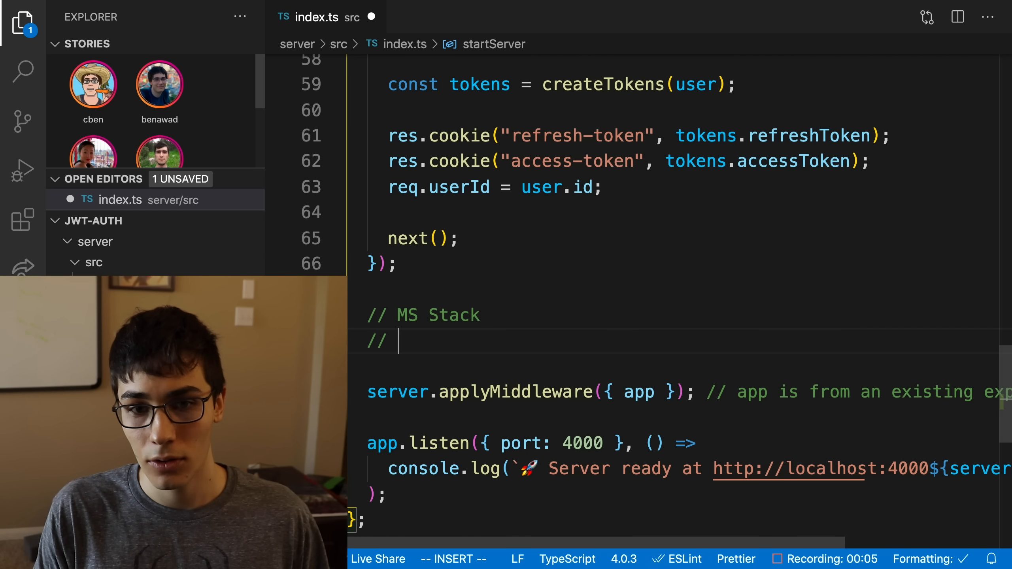
text(TypeScript)
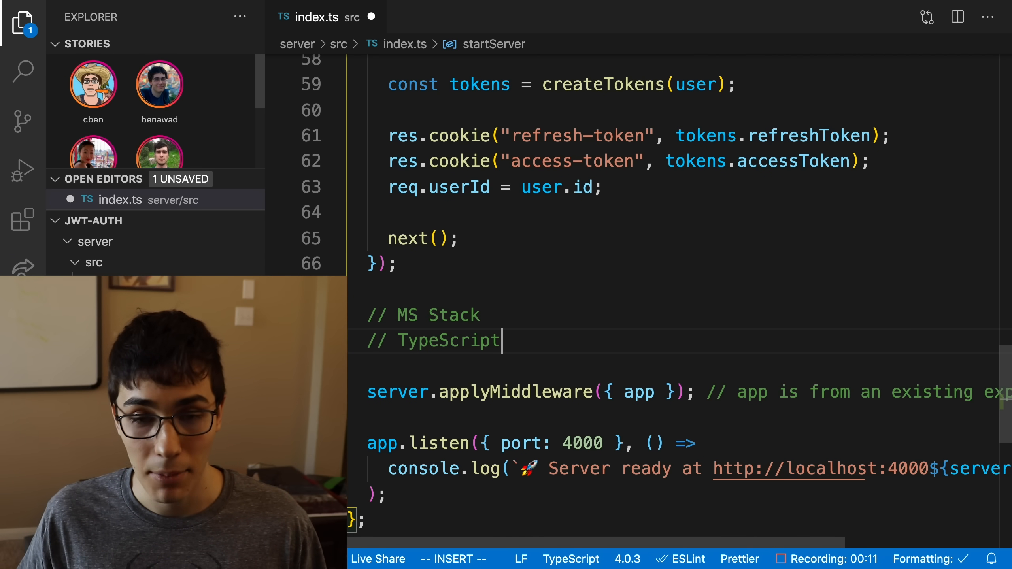
key(Enter)
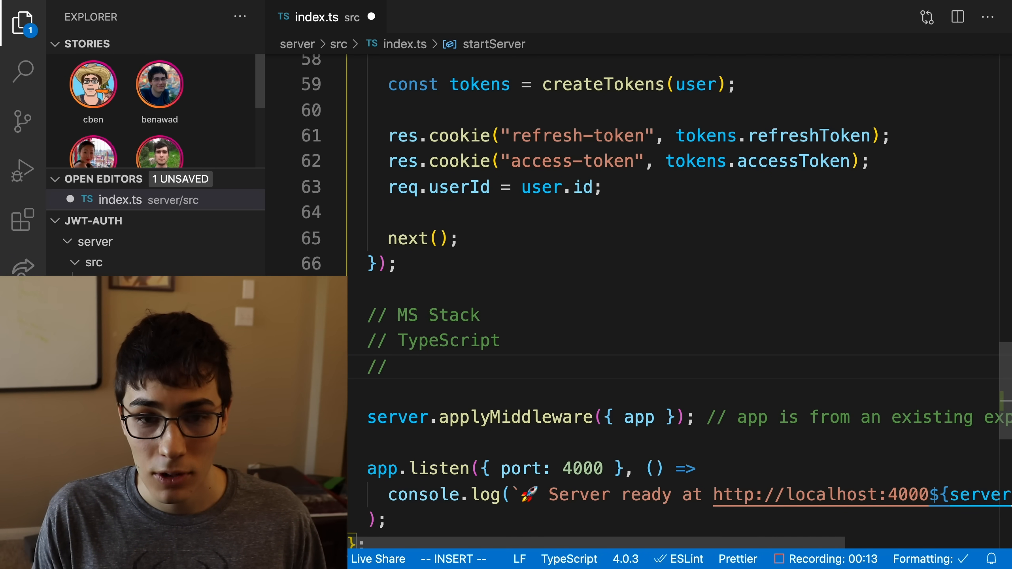
text(NPM)
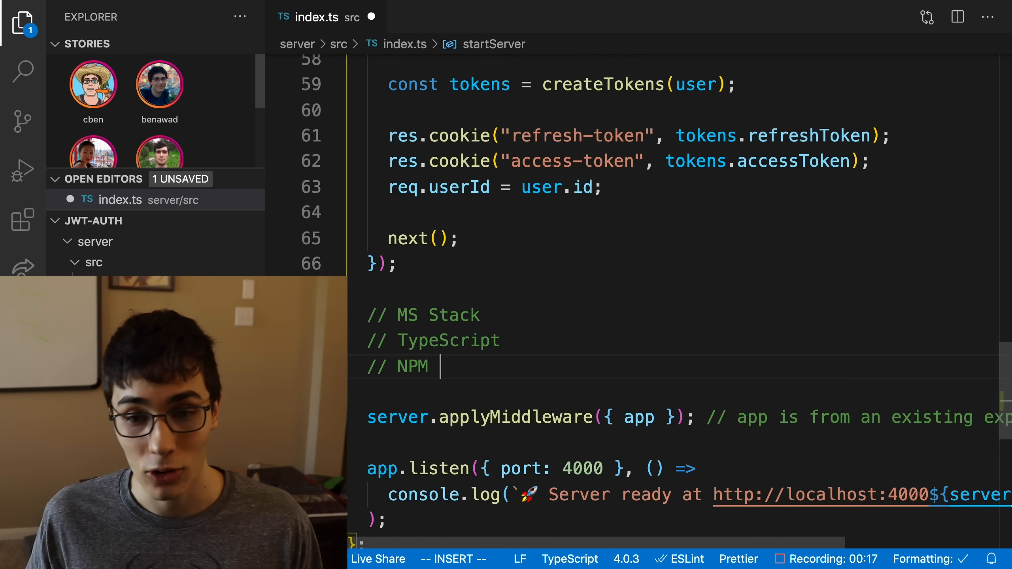
text(// GitHub)
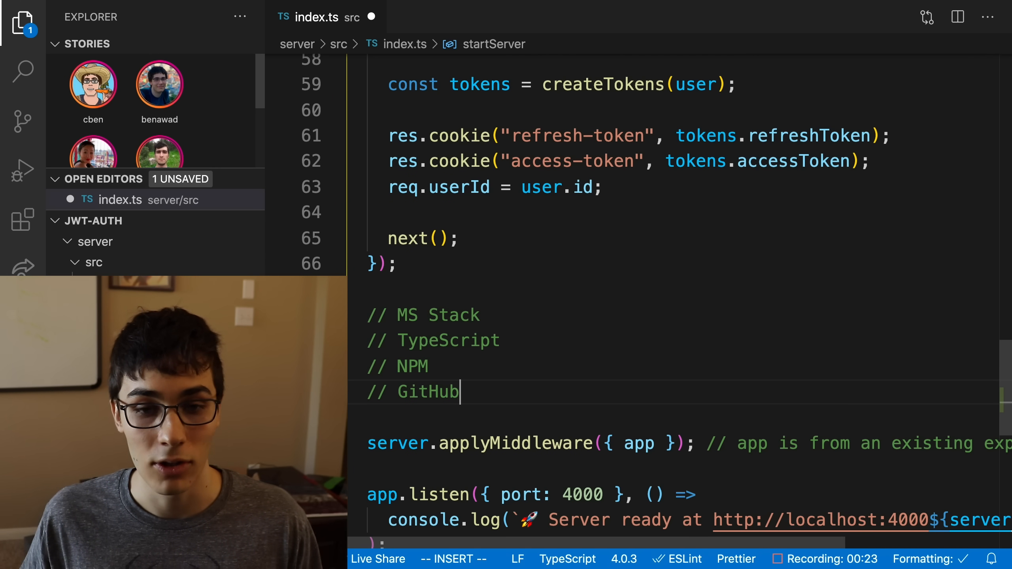
key(Enter)
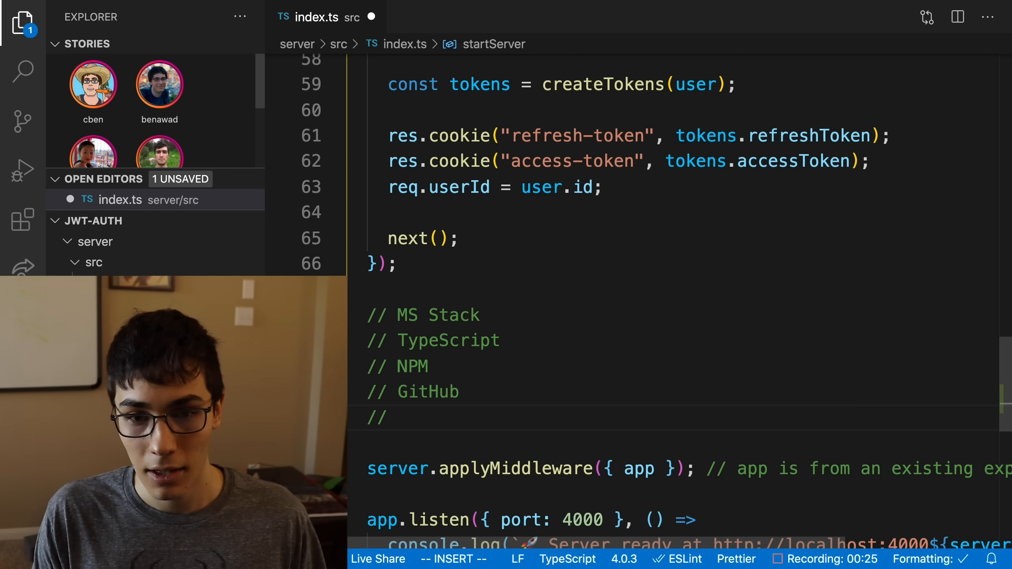
text(Azure)
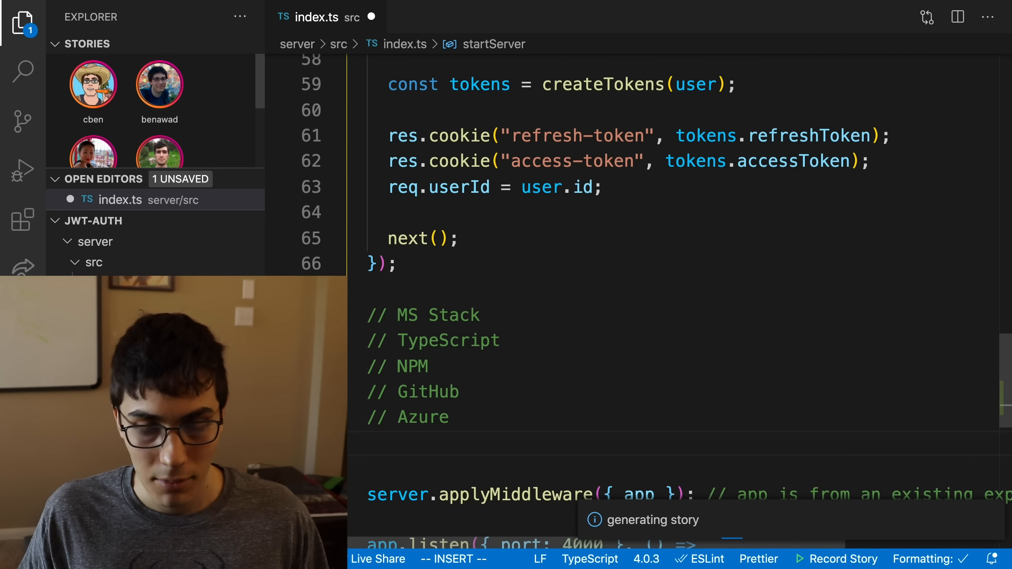
text(// MSS Stack)
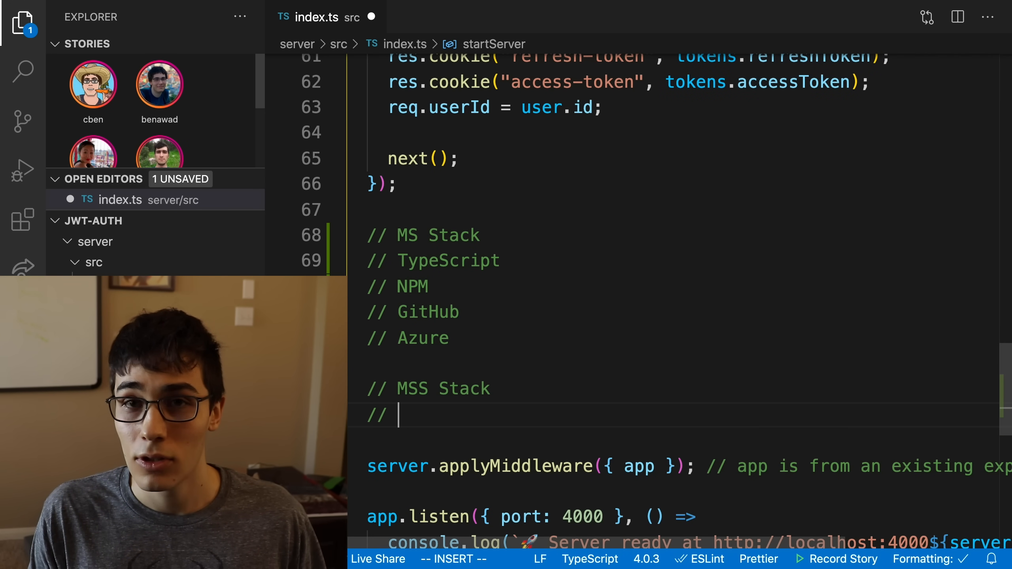
Add MSSQL, POstgresql and ffmpeg comments, plus '(links in the description)' and '-> $200' notes
text(MSSQL)
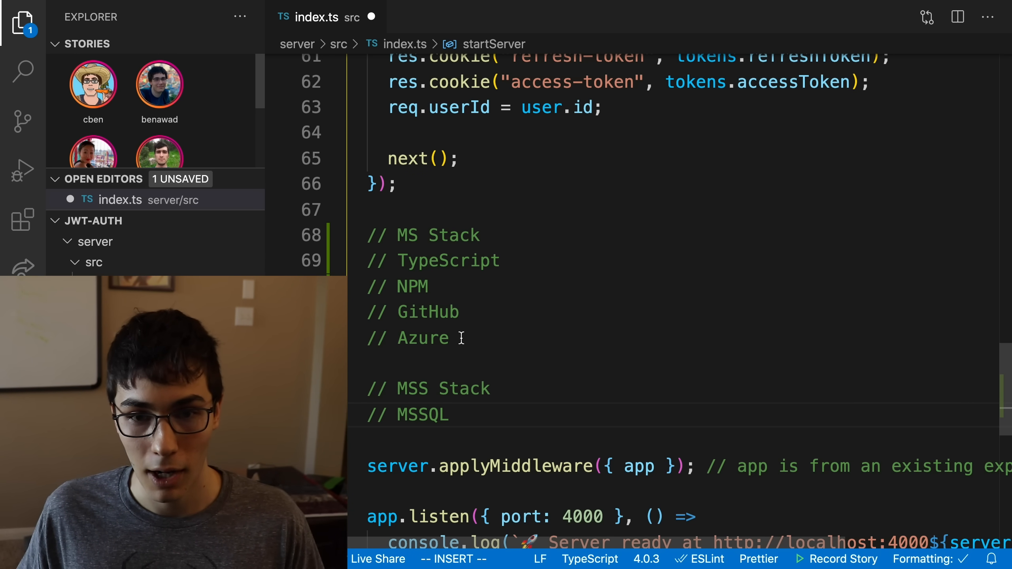
text(// PO)
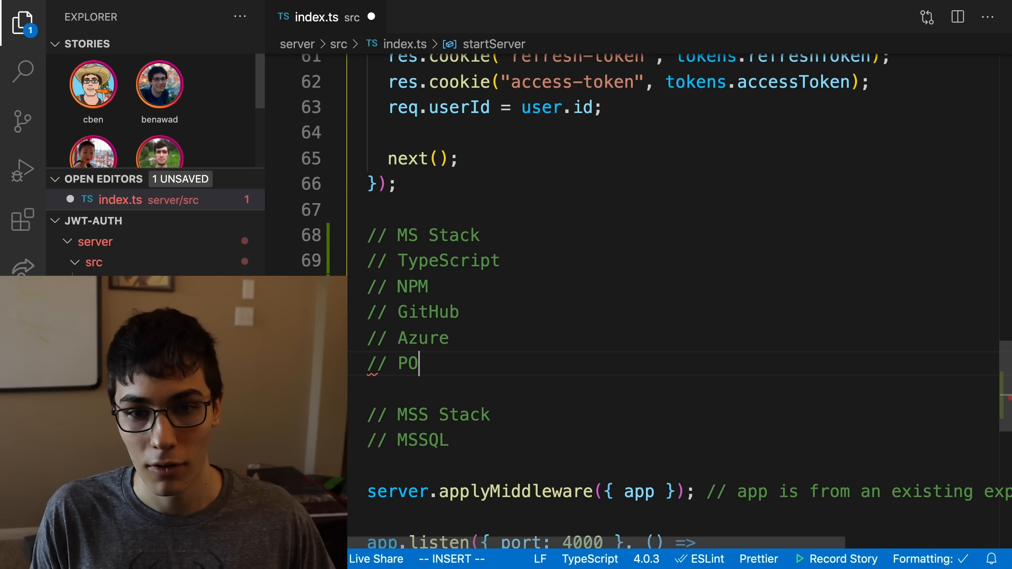
text(stgresql)
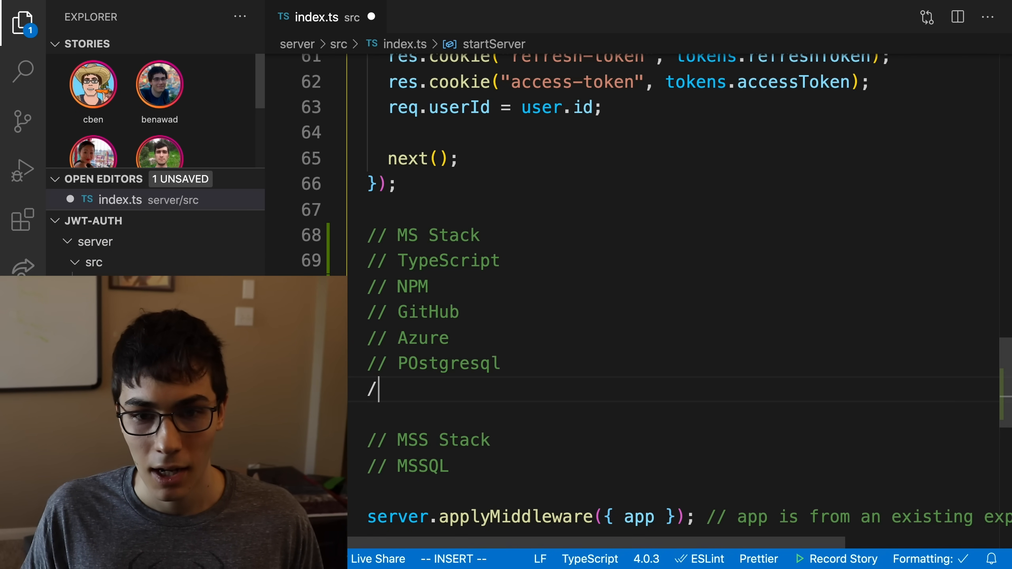
text(/)
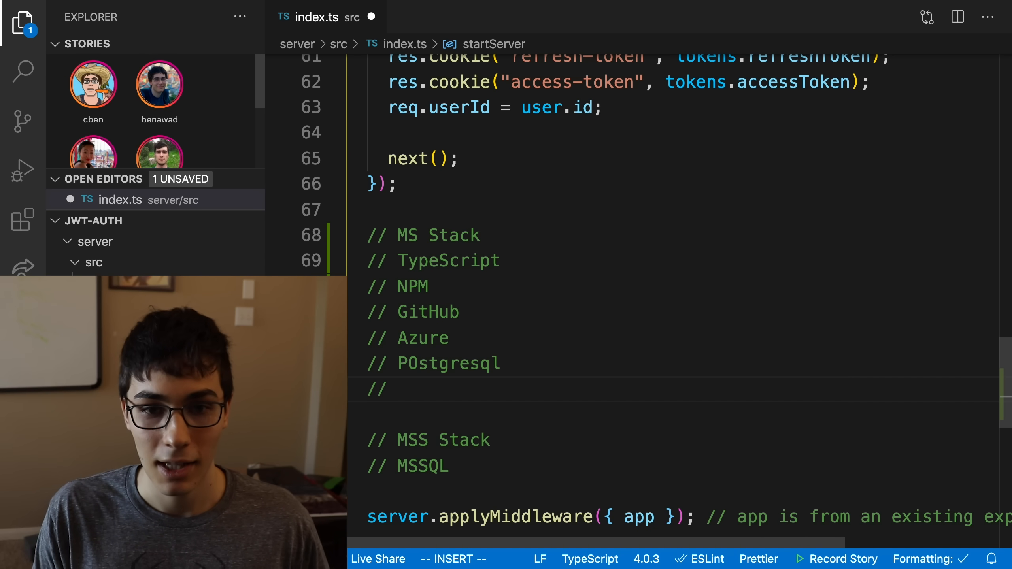
text(ffmpeg)
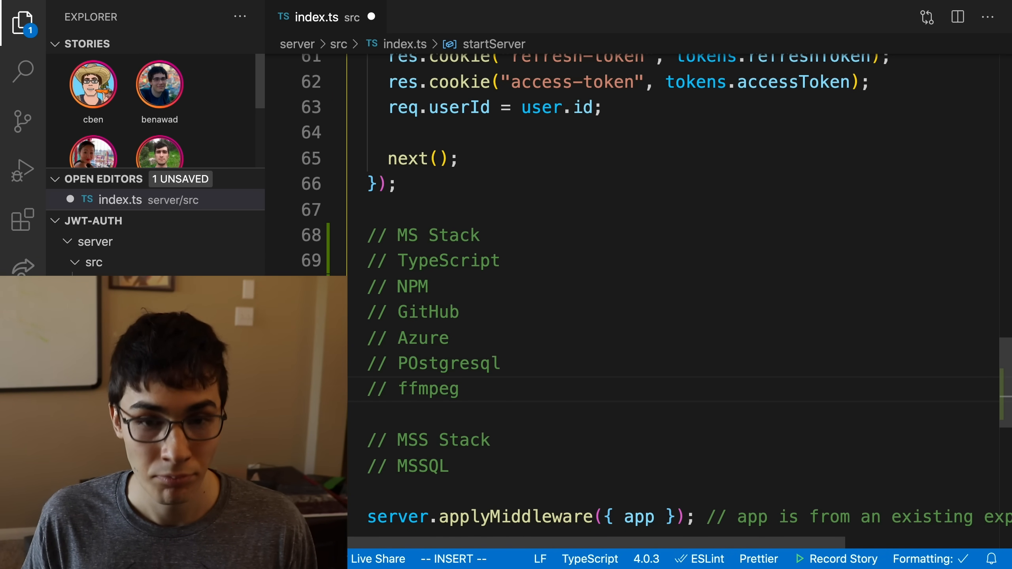
text((links in the description))
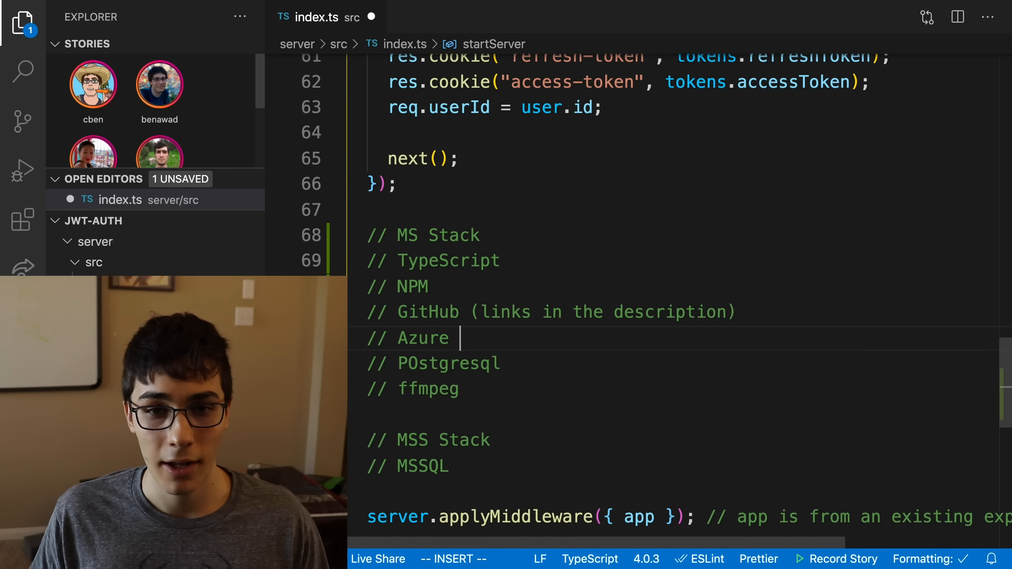
text(-> $200)
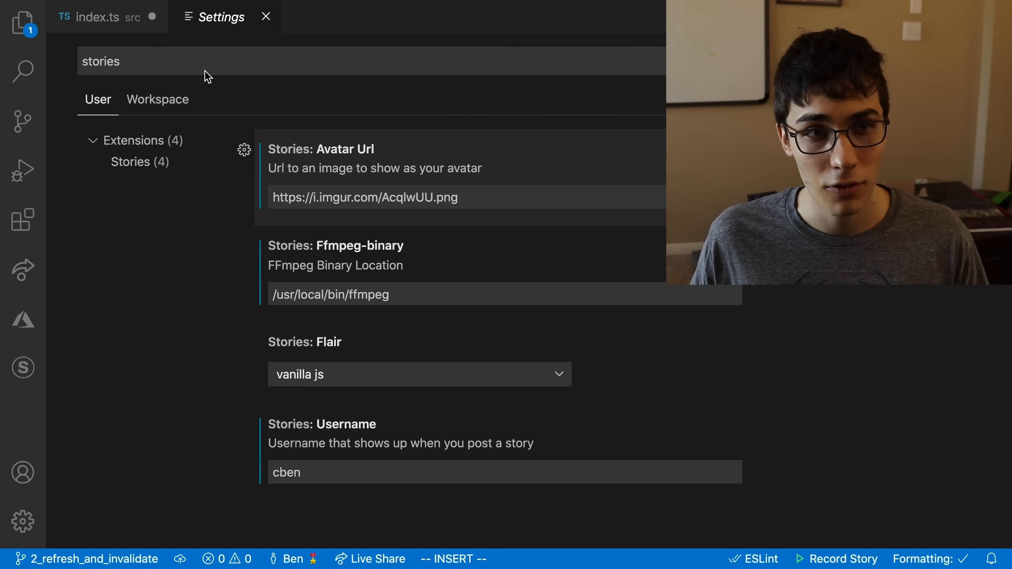
mouse_move(384, 113)
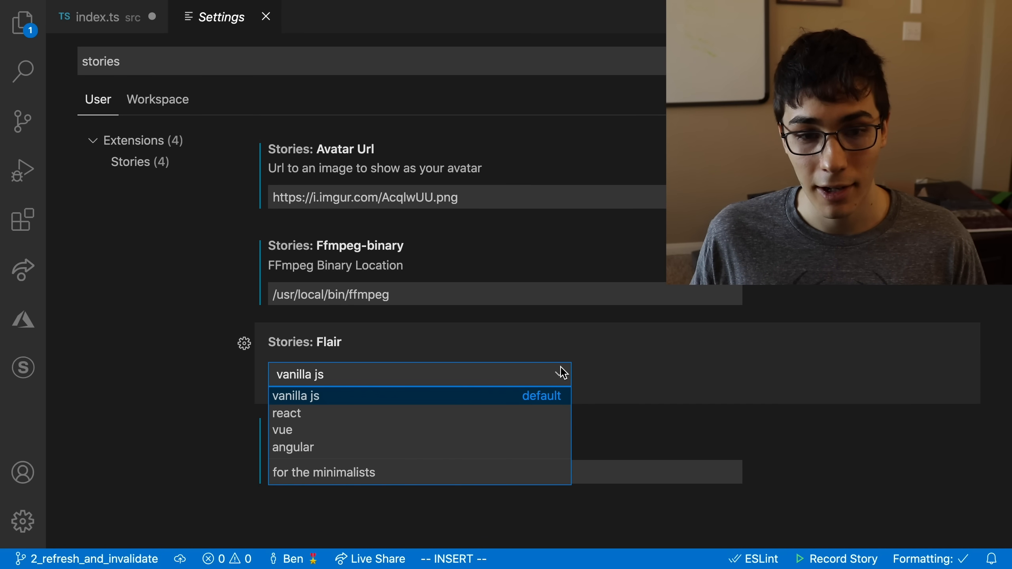
Dismiss the Stories Flair dropdown, keeping vanilla js selected
click(295, 396)
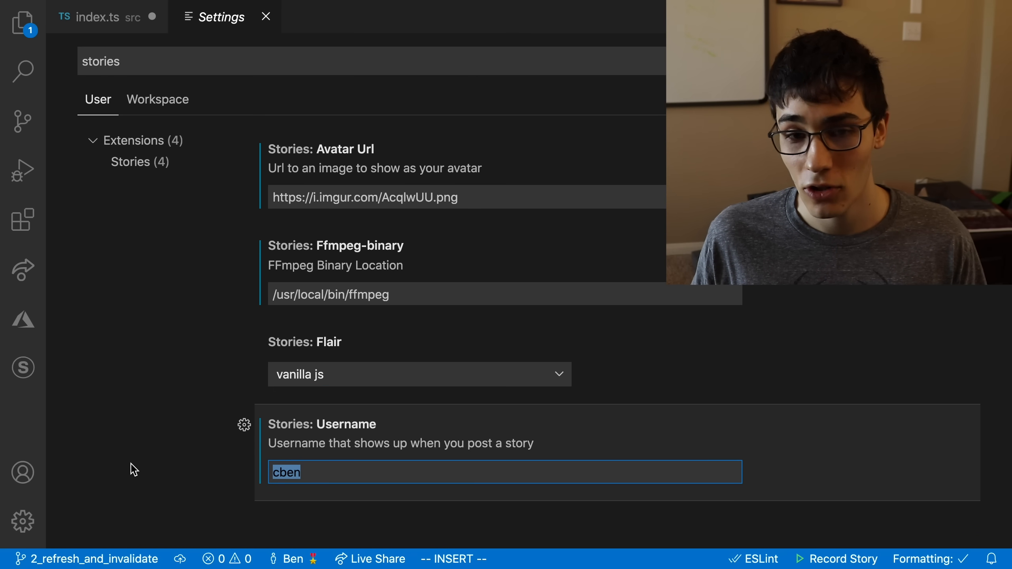
mouse_move(390, 275)
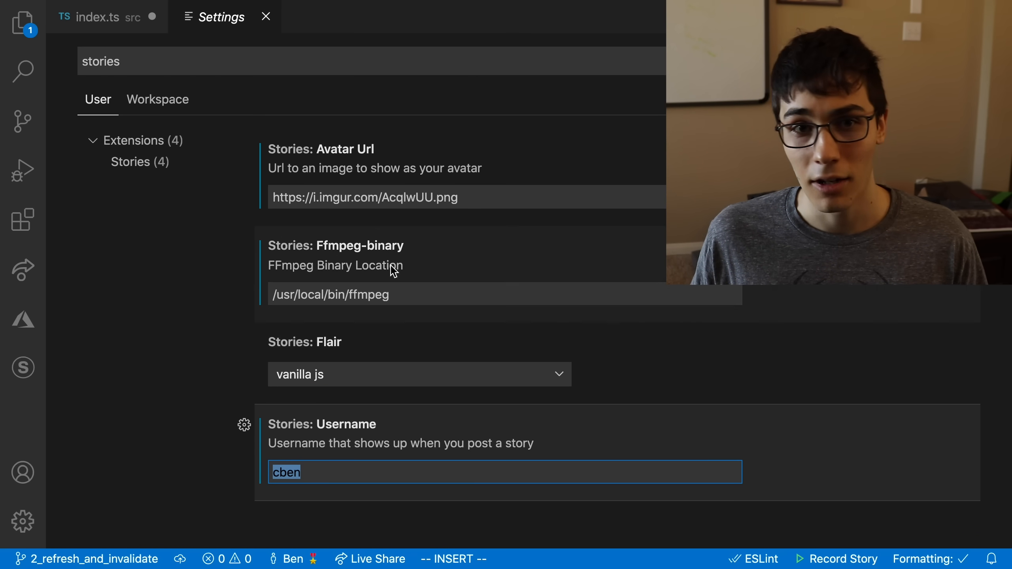